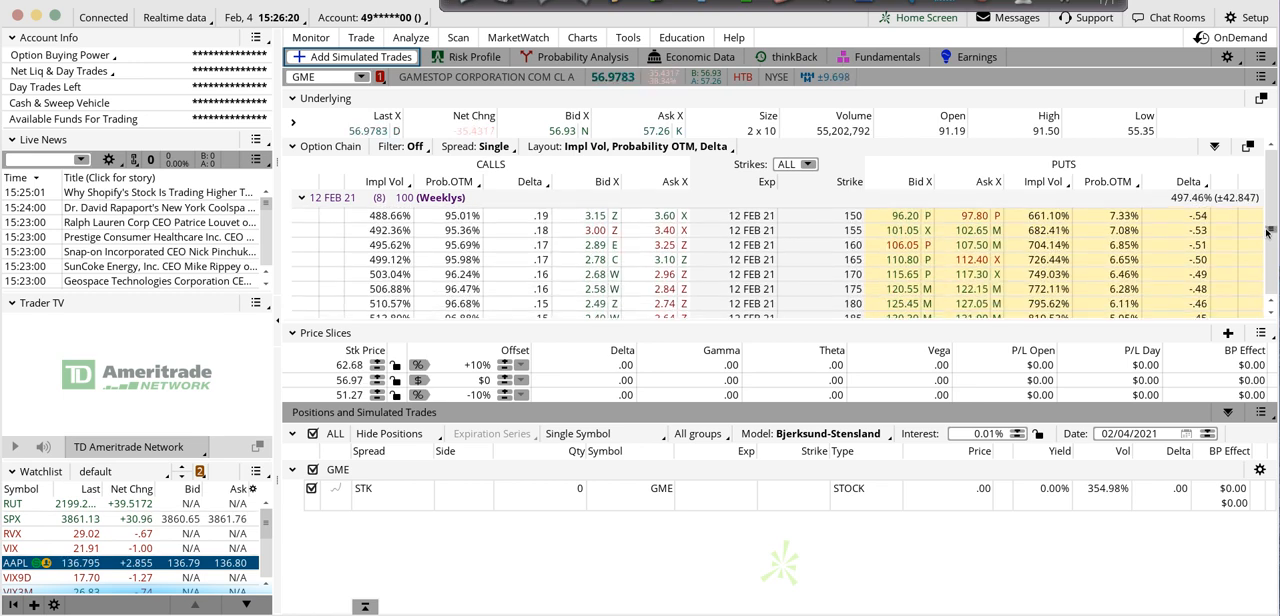
Scroll the GME Feb 12 weekly option chain down to the 55–60 call strikes.
scroll(down, 3)
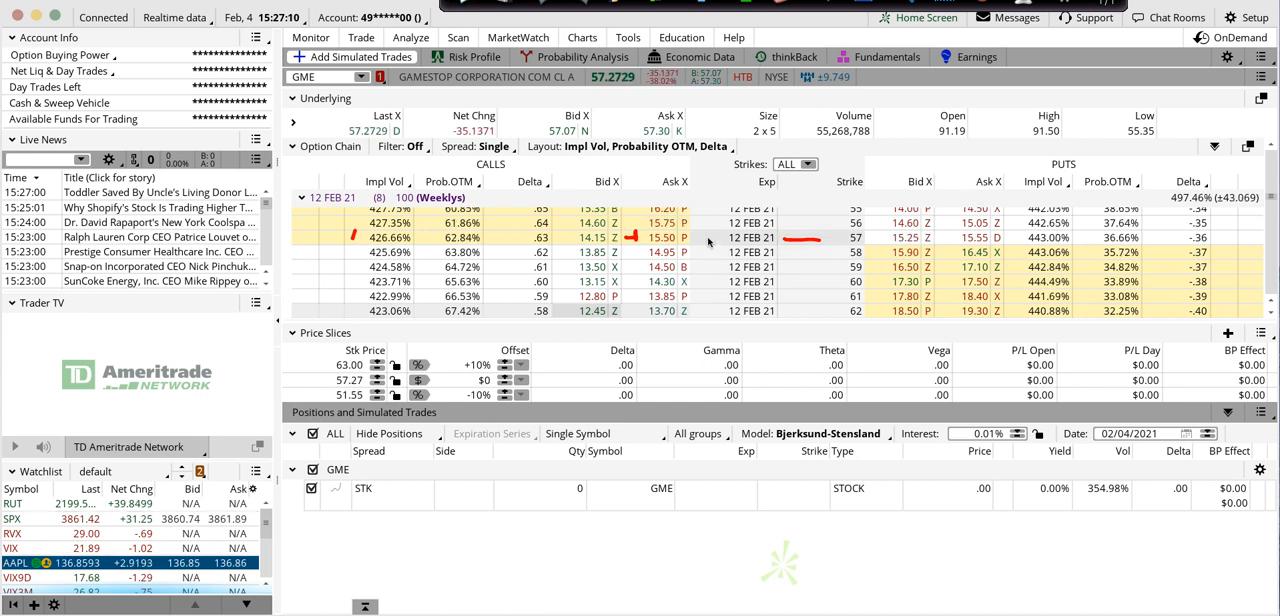
Add a simulated buy vertical on the GME Feb 12 calls (57/58) from a call strike's ask.
right_click(708, 236)
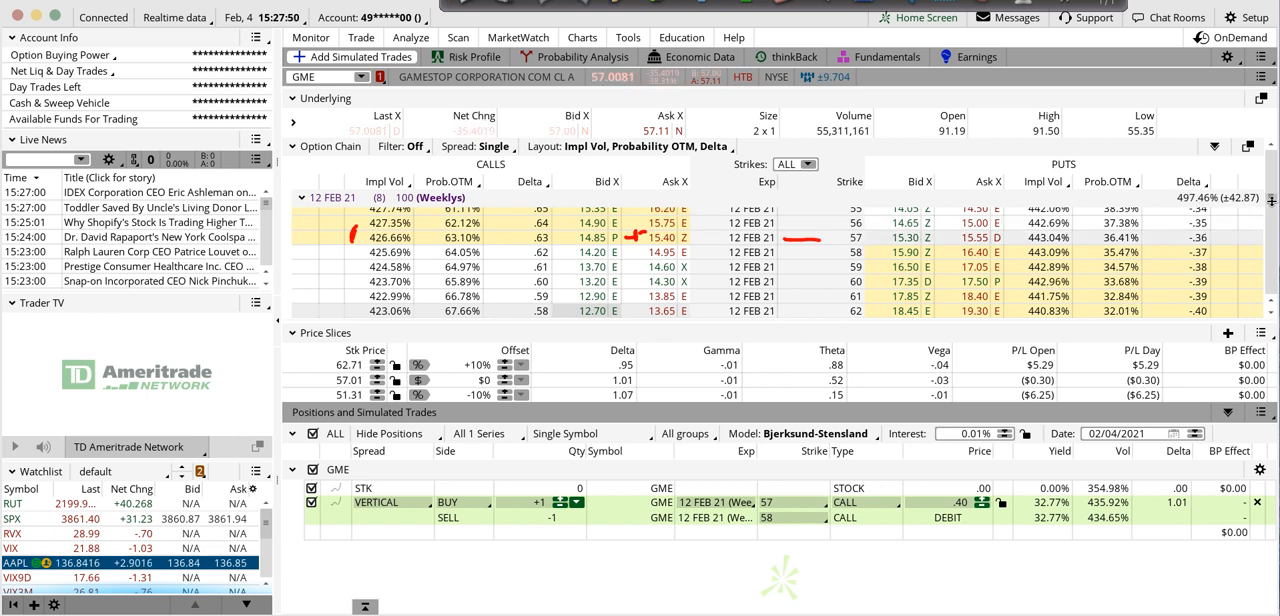
scroll(down, 3)
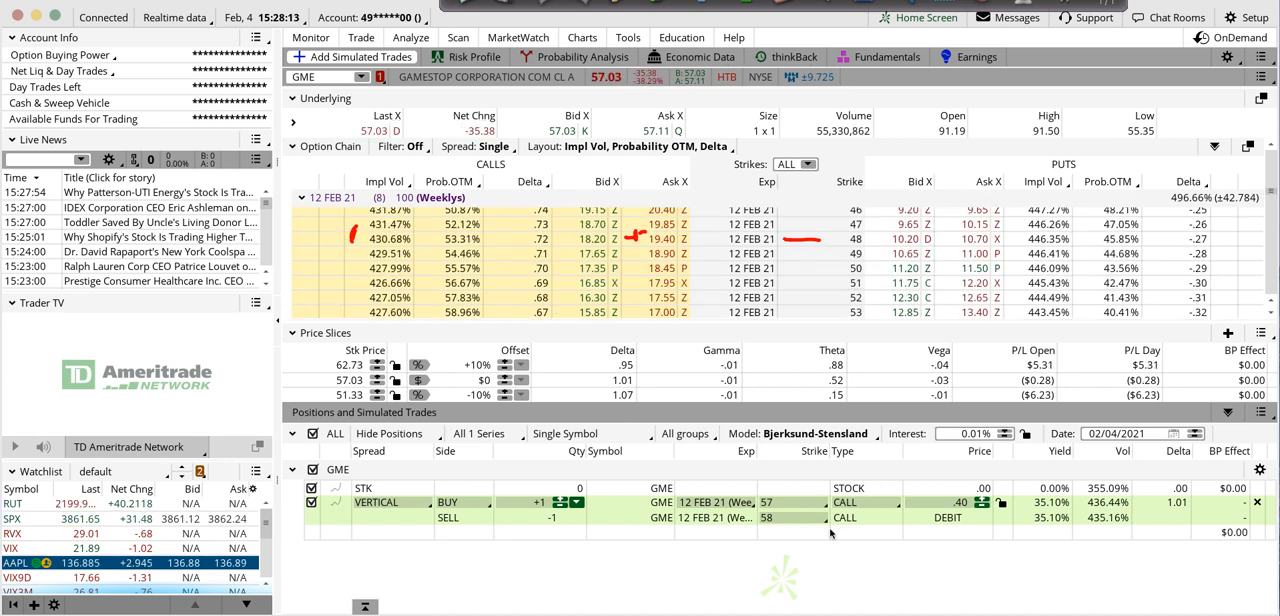
Set the vertical's legs to buy the 50 call and sell the 65 call, a 5.66 debit.
click(790, 502)
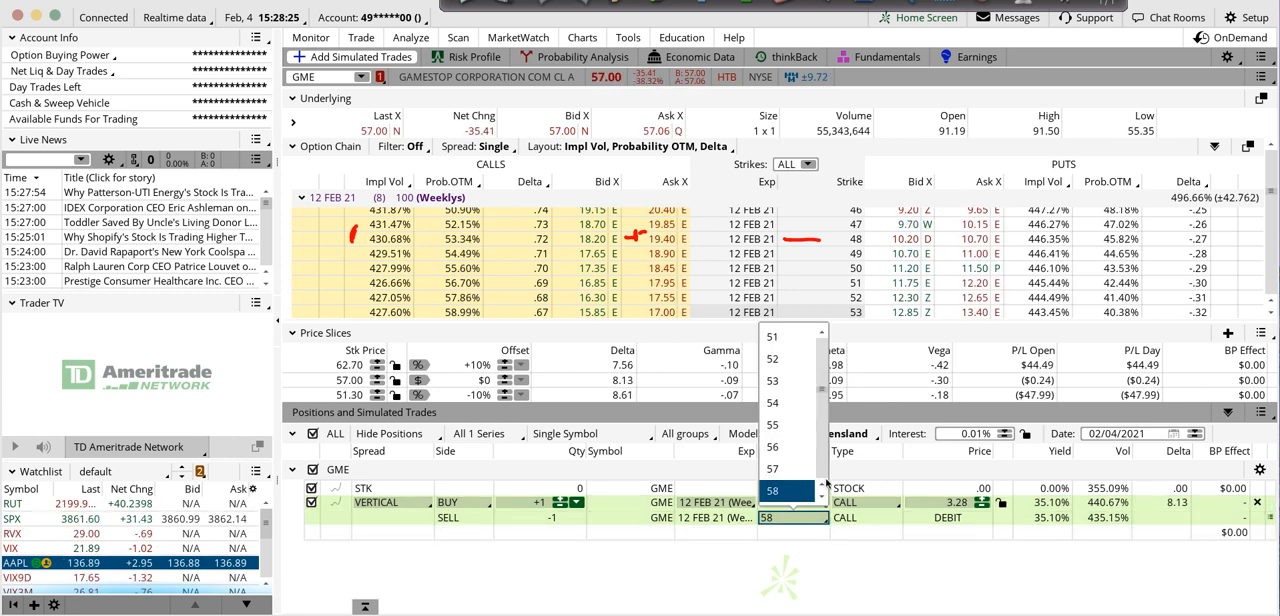
scroll(down, 3)
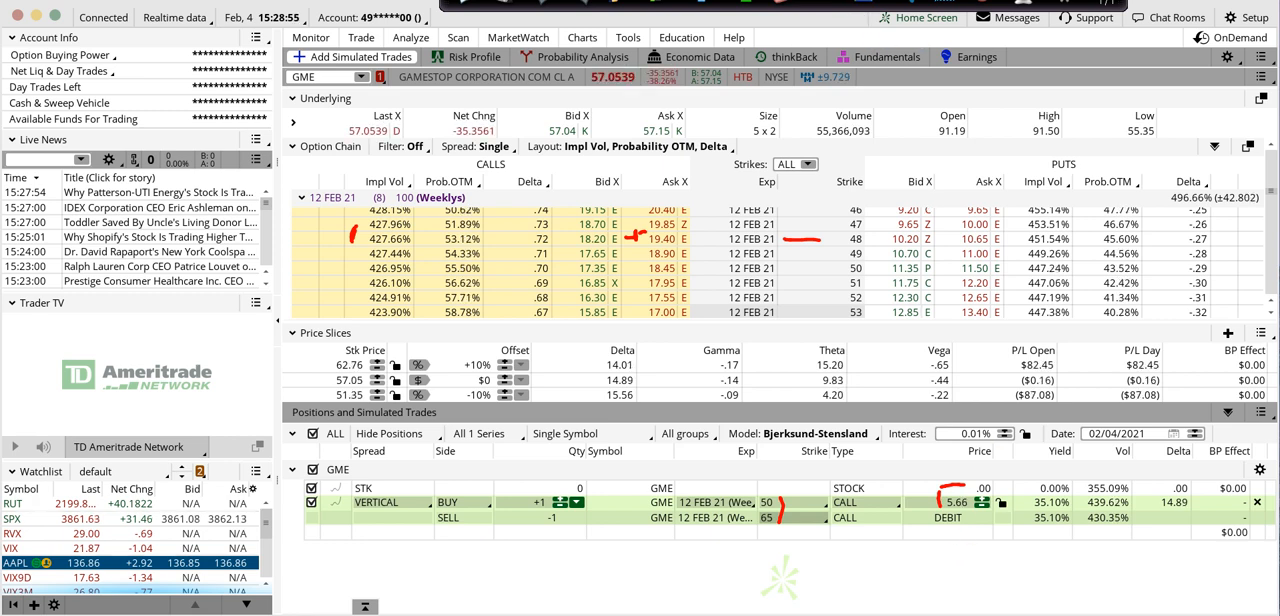
View the 50/65 spread's risk profile, then confirm and send it as a 5.36 limit order (rejected).
click(472, 56)
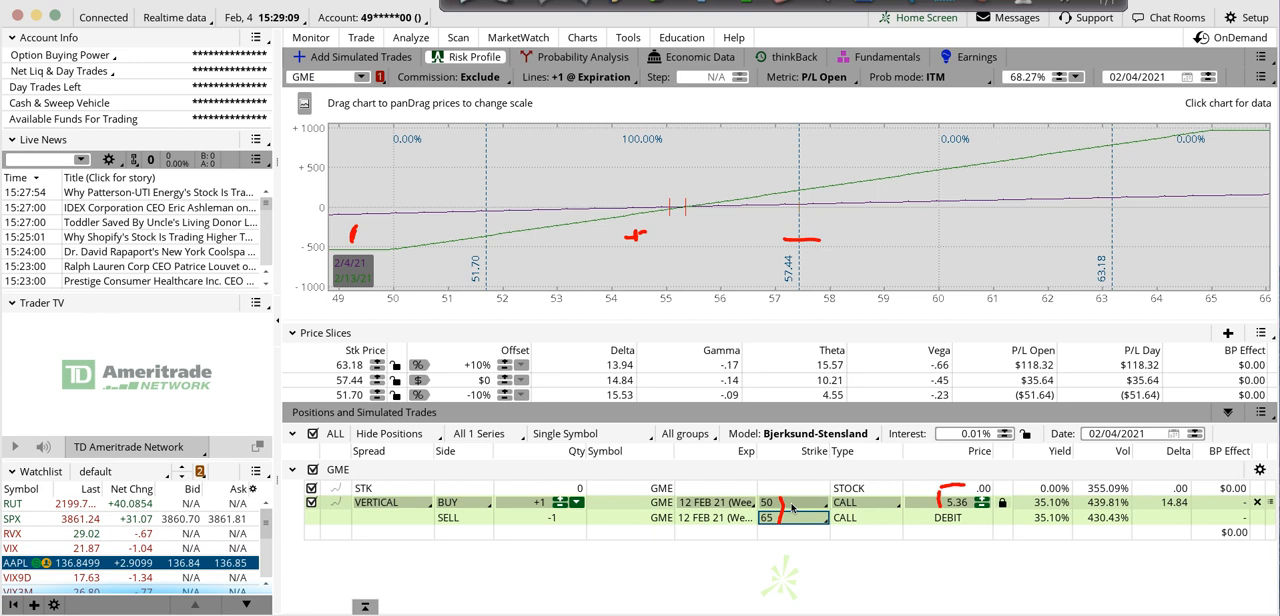
right_click(790, 508)
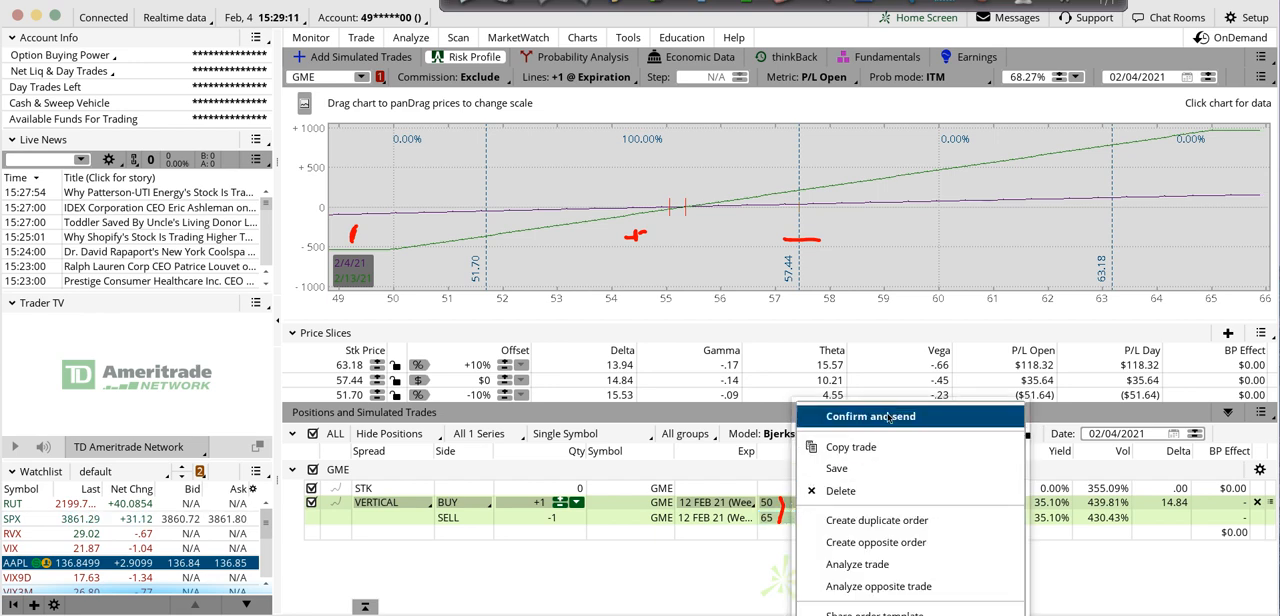
click(868, 416)
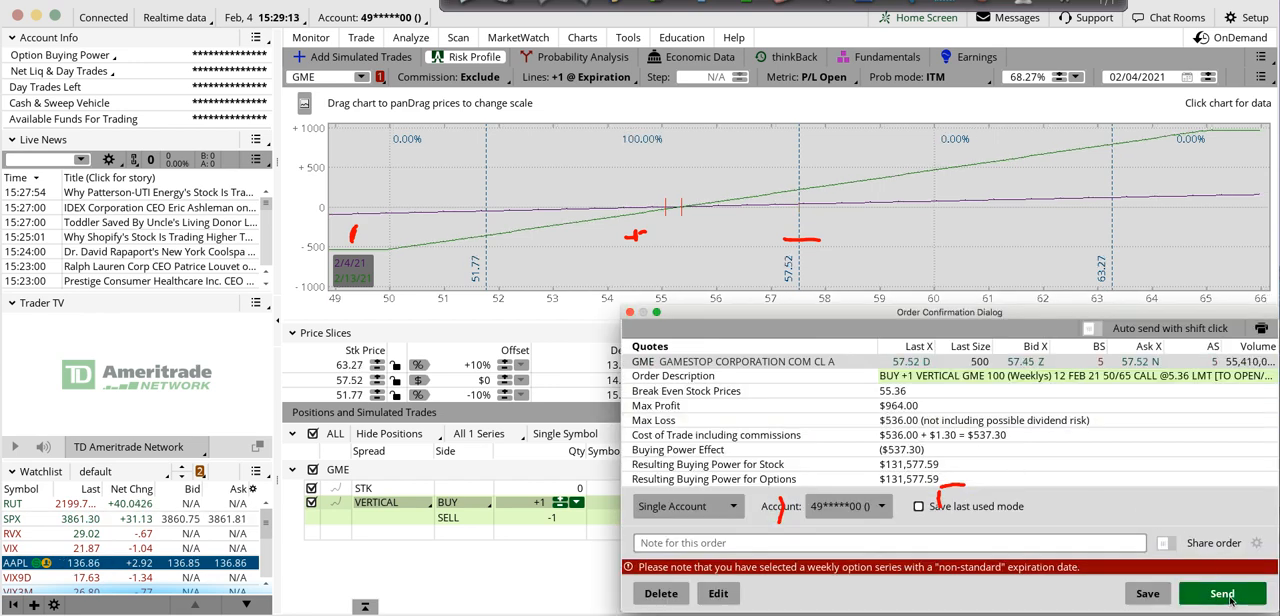
click(1220, 592)
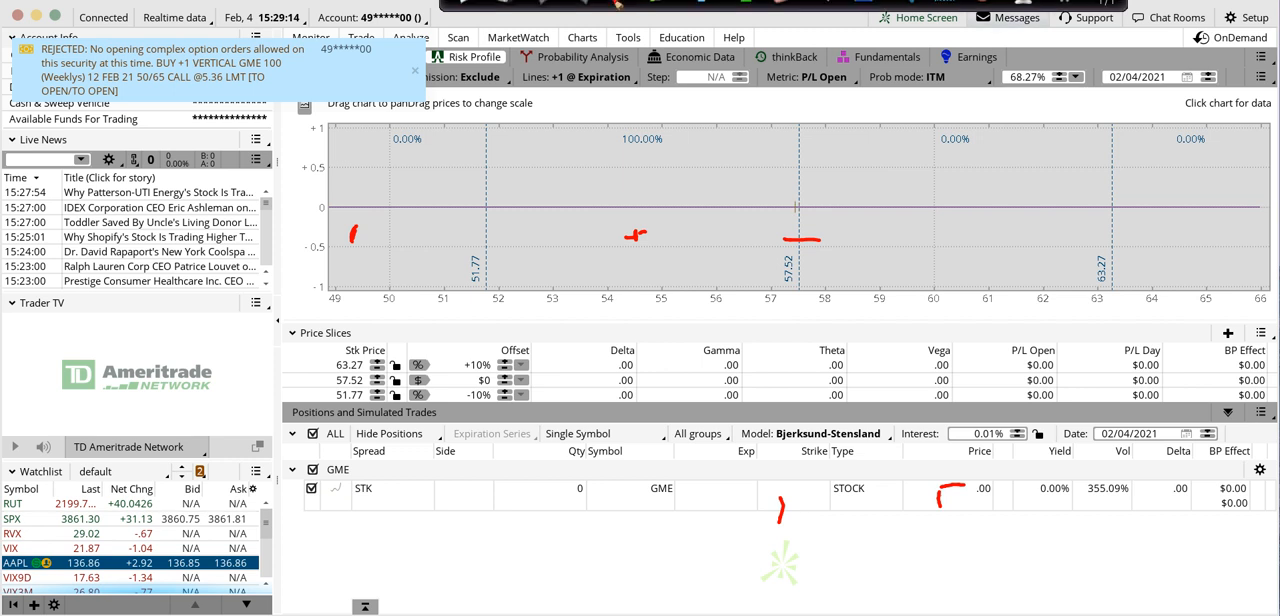